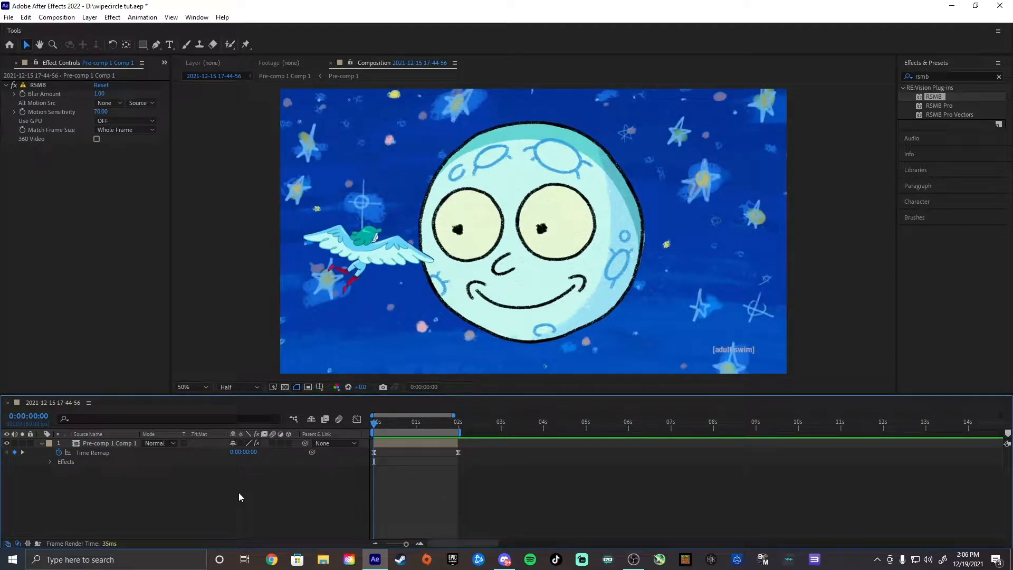
pyautogui.moveTo(373, 426)
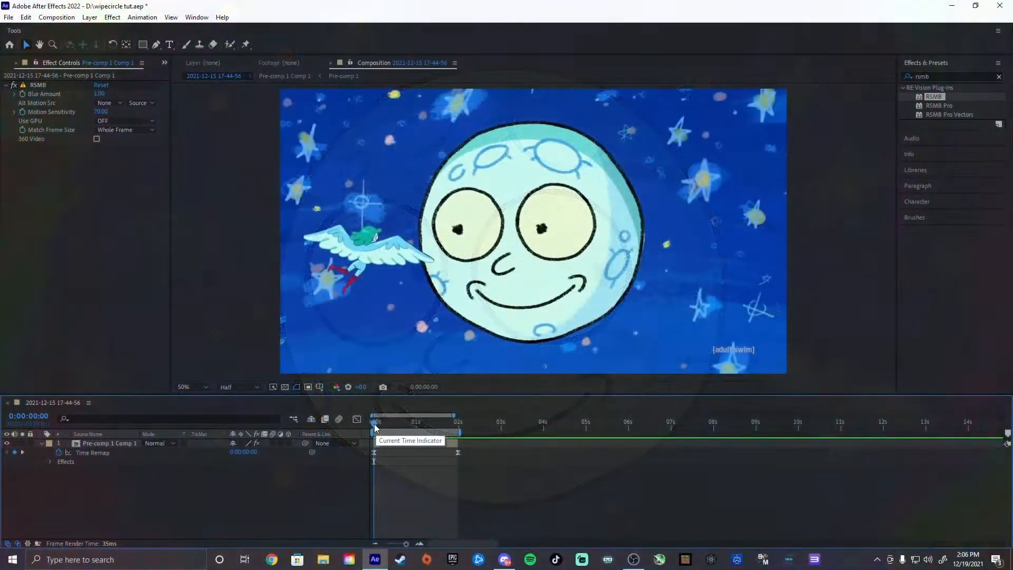
# Create a black solid layer above Pre-comp 1 Comp 1
pyautogui.click(396, 429)
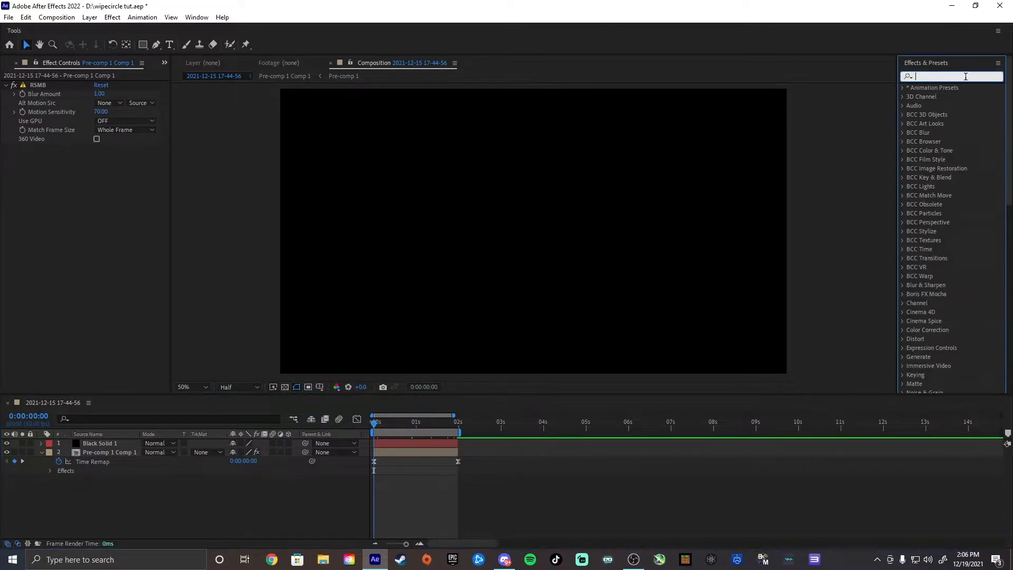
# Apply S_WipeCircle to Black Solid 1 and set Wipe Direction to Circle Out
pyautogui.write('wipecir')
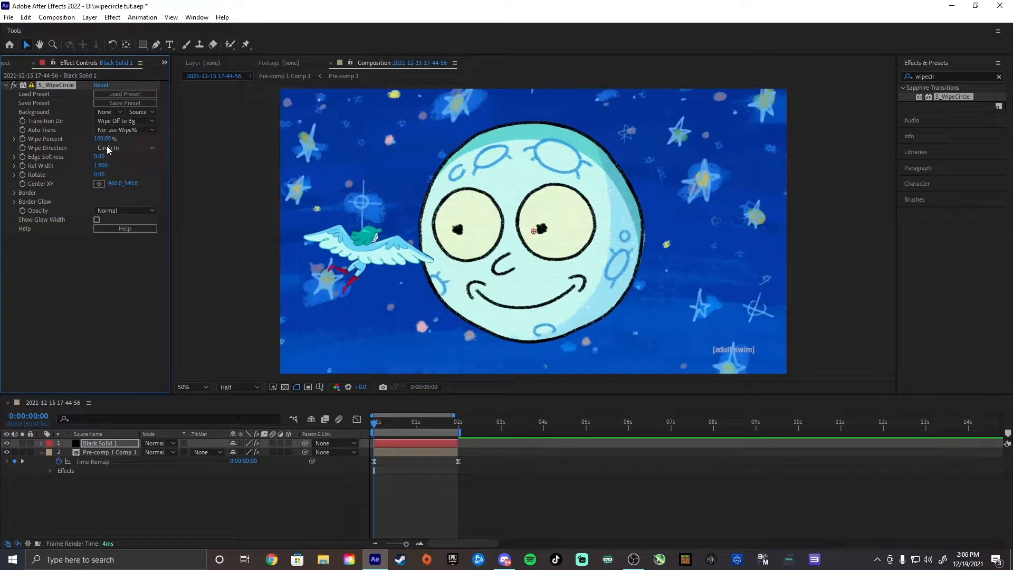
pyautogui.click(125, 147)
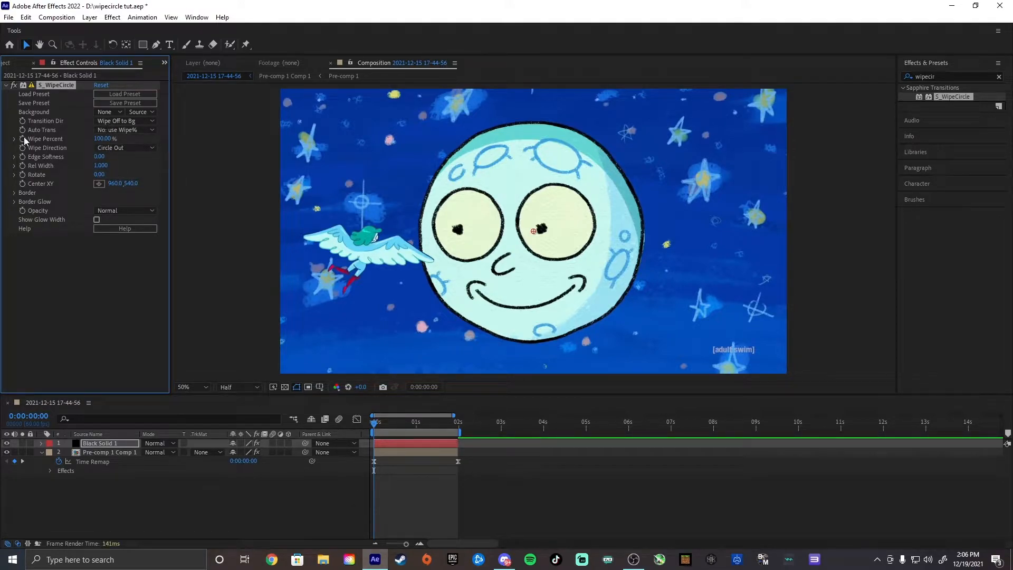
# Keyframe Wipe Percent to 60% at 1:12 and back to 100% at the clip's end
pyautogui.click(41, 443)
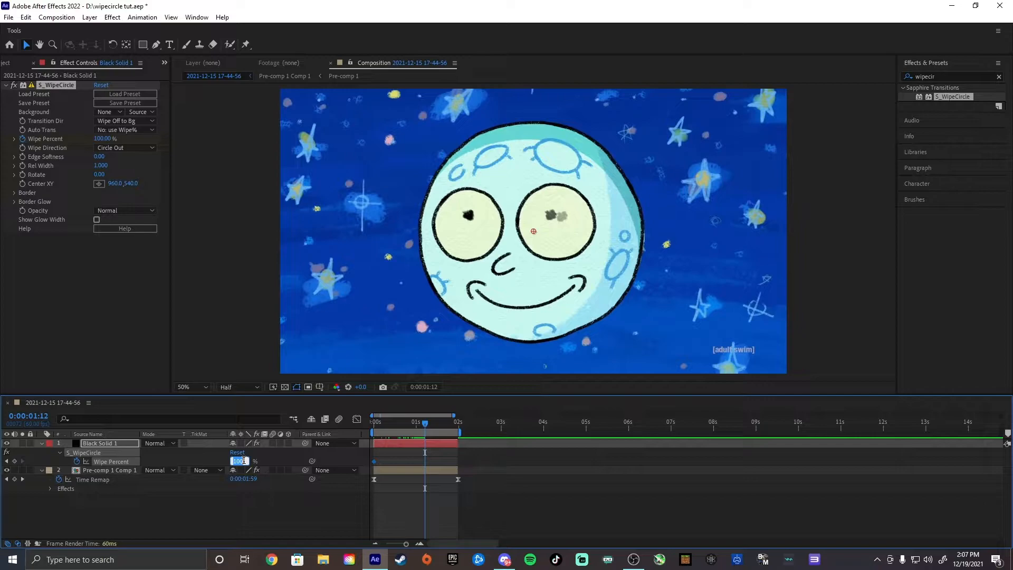
pyautogui.write('60.')
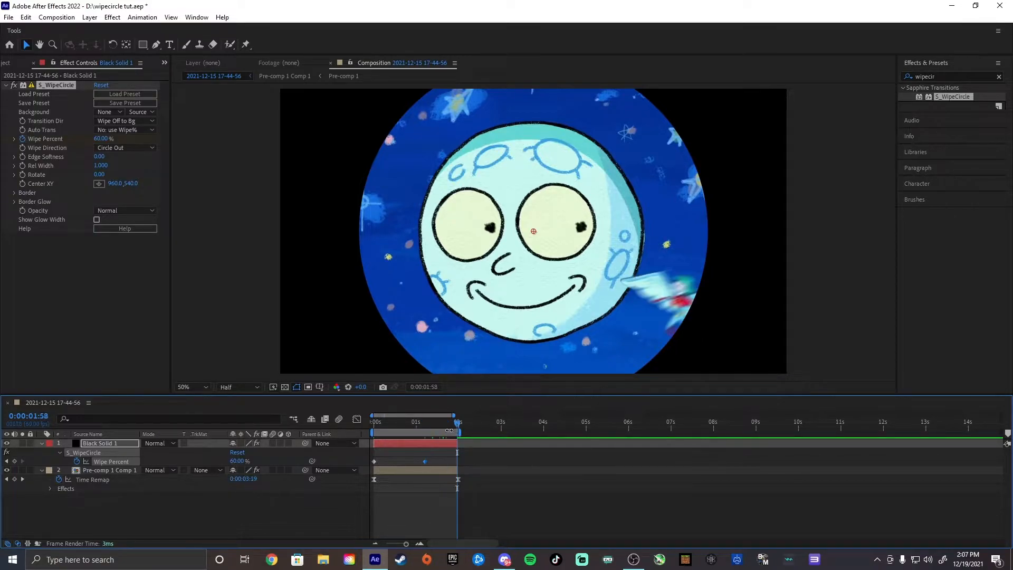
pyautogui.doubleClick(239, 461)
pyautogui.write('100')
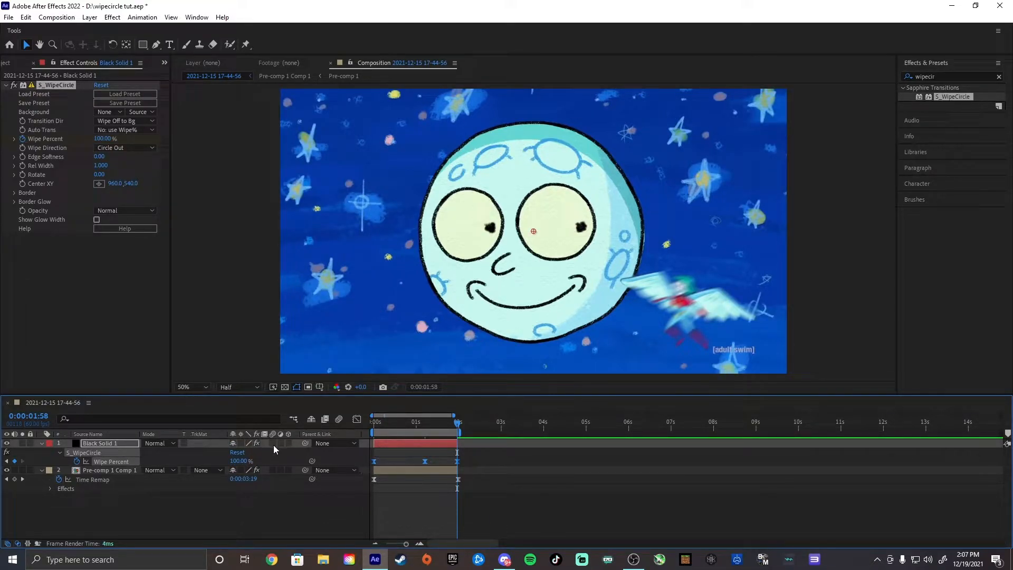
pyautogui.click(273, 444)
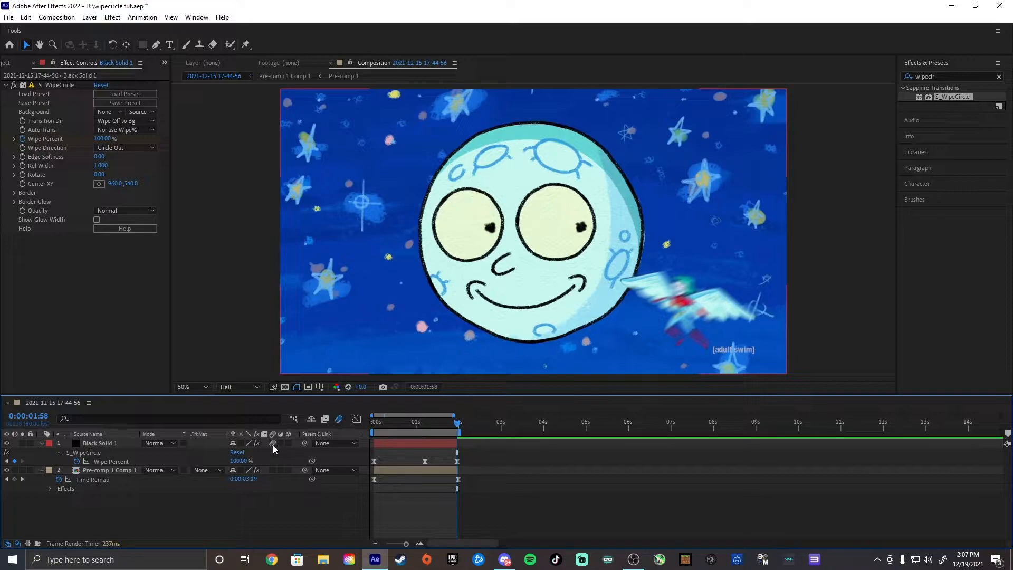
pyautogui.click(356, 419)
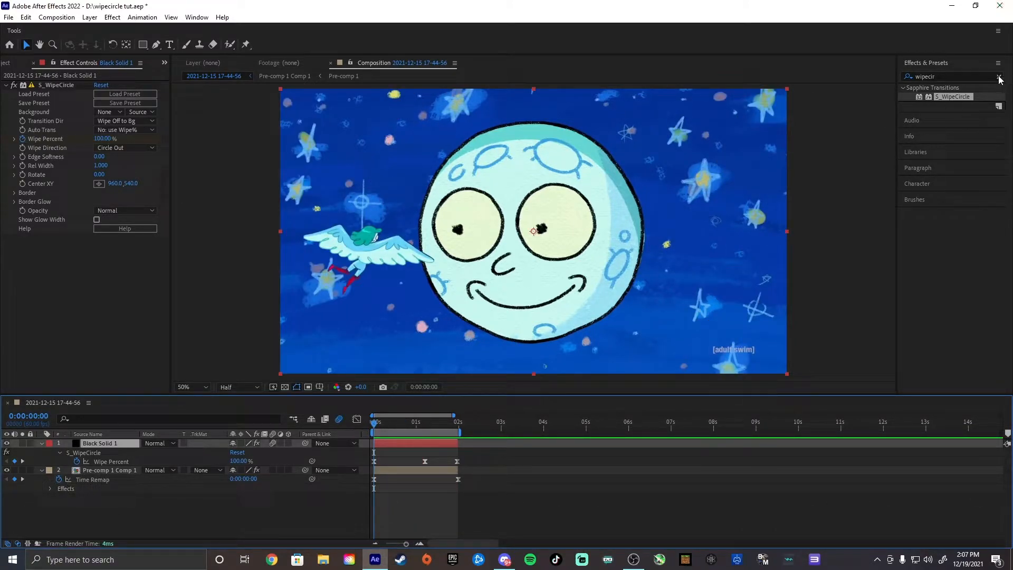
# Add S_PsykoStripes, Colorama and S_AutoPaint (Van Gogh) to Black Solid 1
pyautogui.click(999, 76)
pyautogui.write('psy')
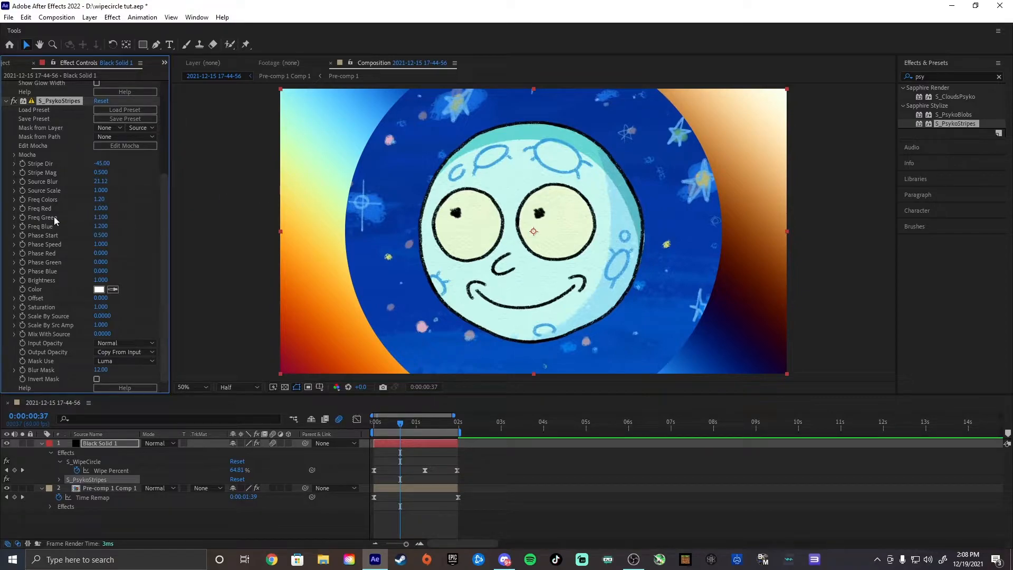
pyautogui.doubleClick(100, 244)
pyautogui.write('colorama')
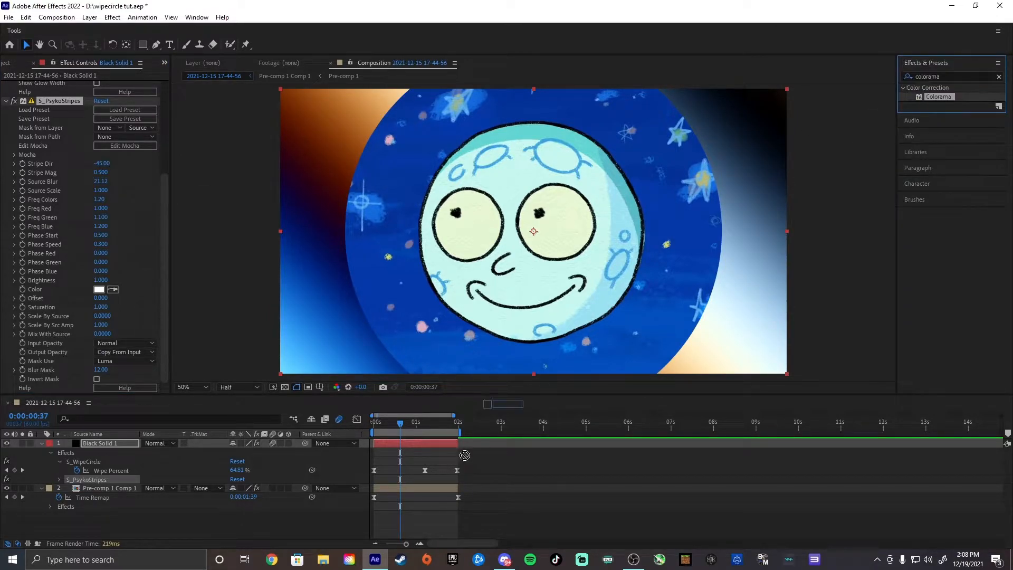
pyautogui.doubleClick(938, 96)
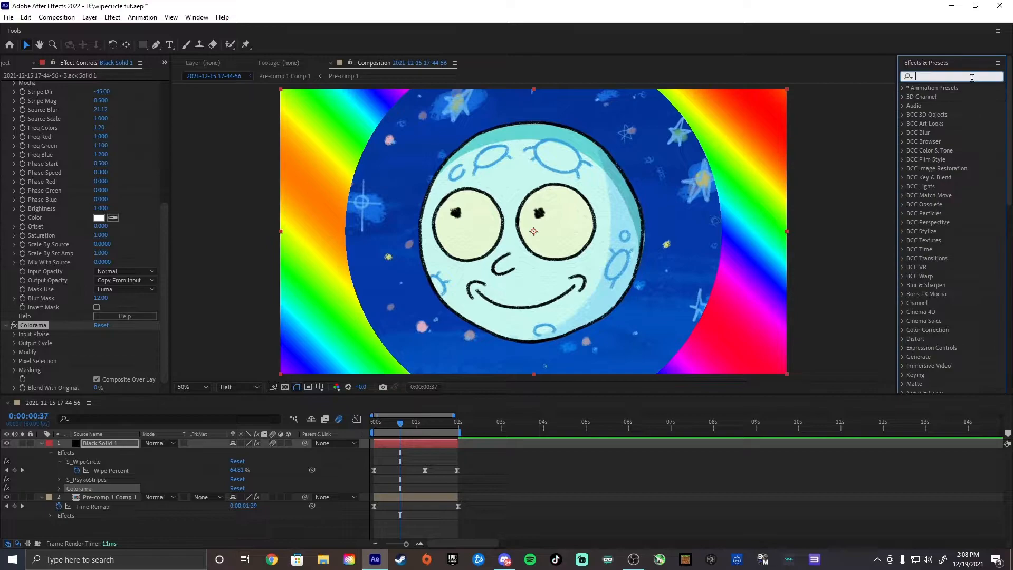
pyautogui.write('au')
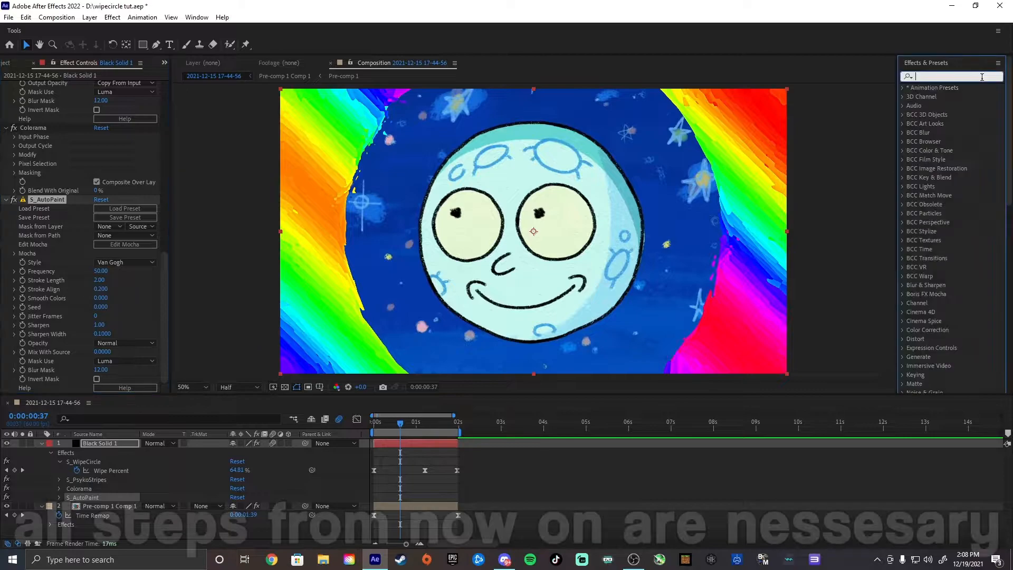
# Add Turbulent Displace to the black solid with Amount 379 and Size 16
pyautogui.write('turb')
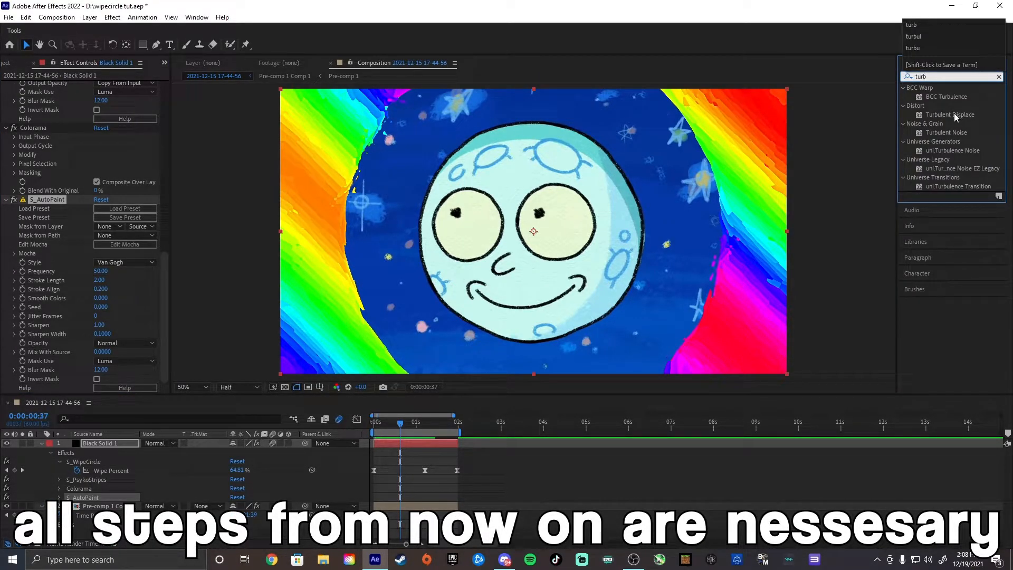
pyautogui.doubleClick(950, 114)
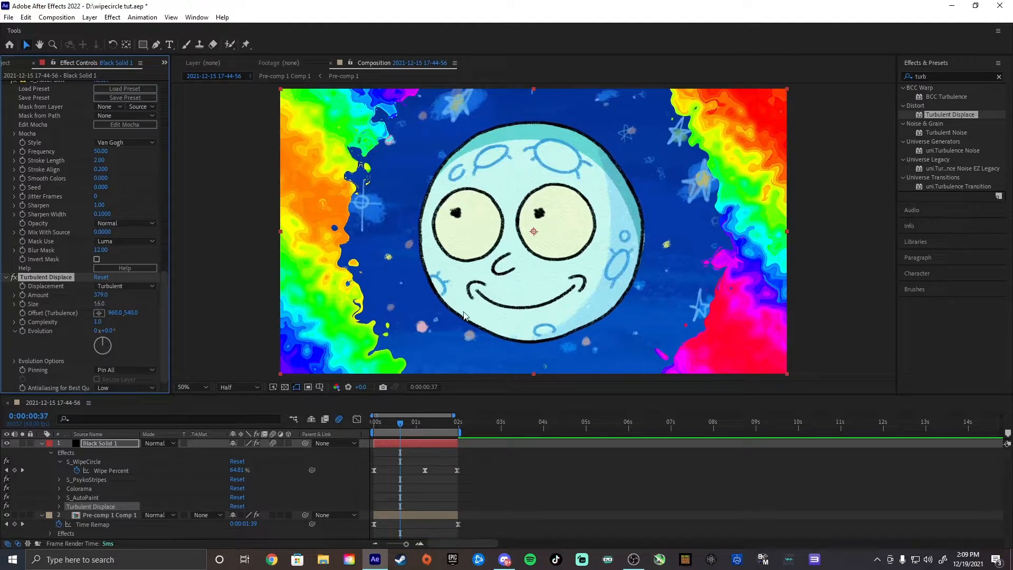
pyautogui.moveTo(829, 253)
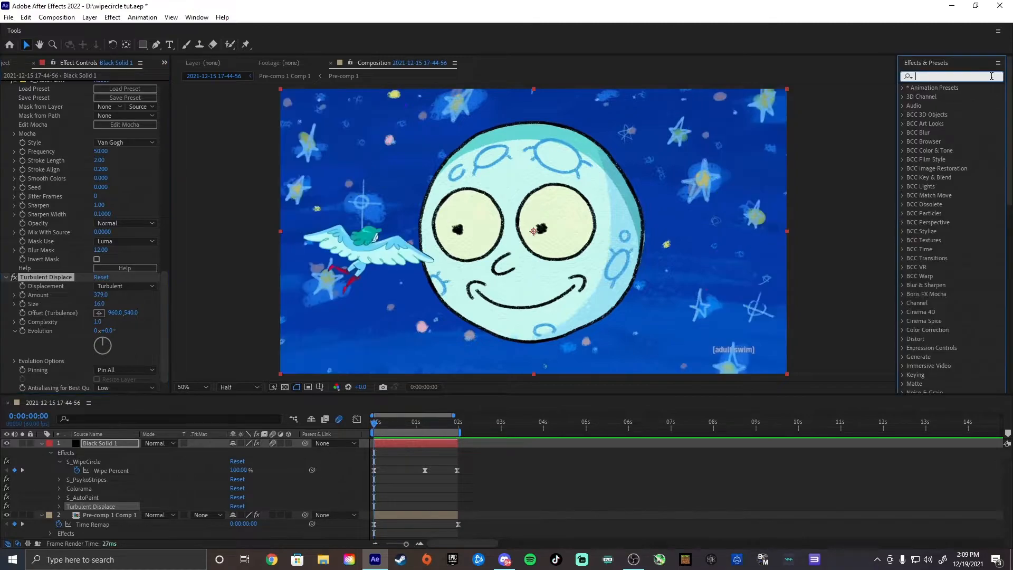
# Add Twirl with Angle keyframed 0° to 62° at 1:12 and Twirl Radius 53
pyautogui.write('twirl')
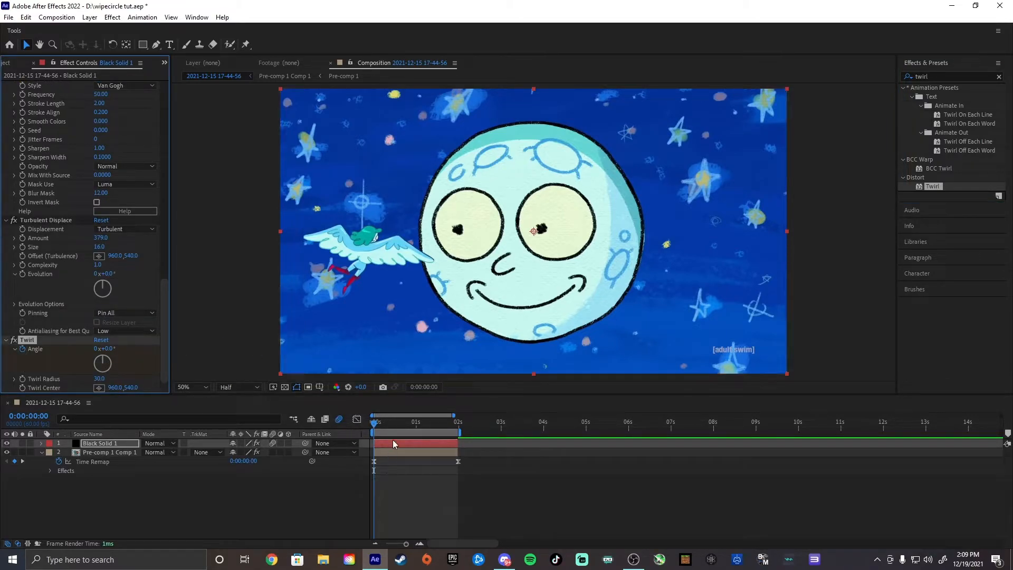
pyautogui.click(40, 443)
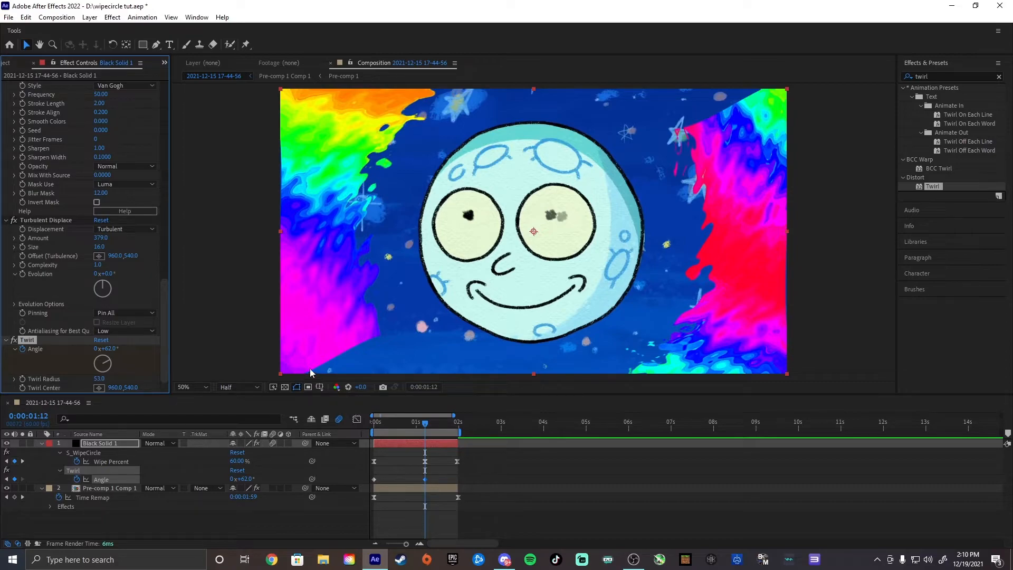
pyautogui.click(998, 76)
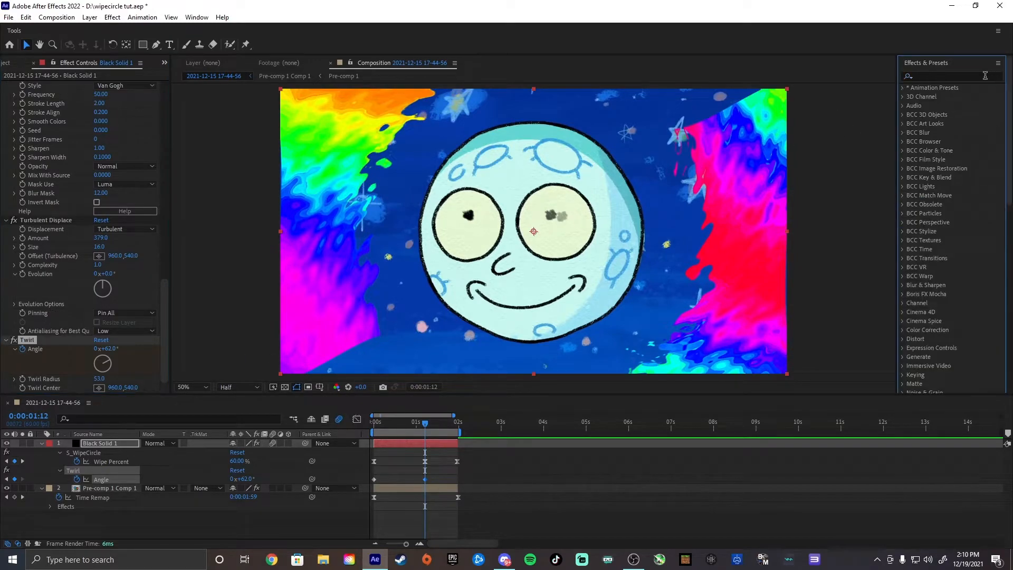
pyautogui.write('motion tile')
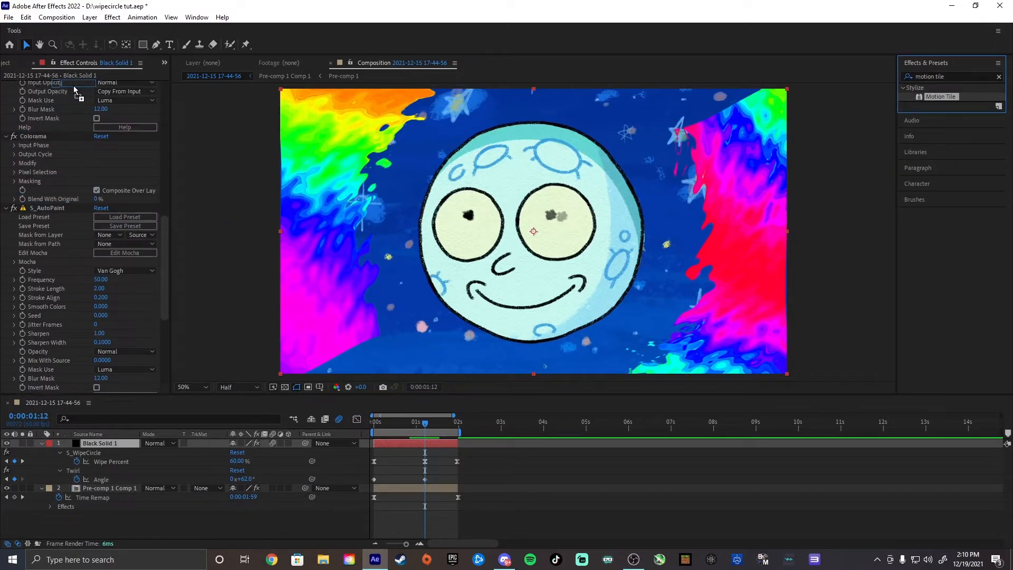
# Add Motion Tile at the top of the stack with Mirror Edges on and output 200
pyautogui.scroll(3)
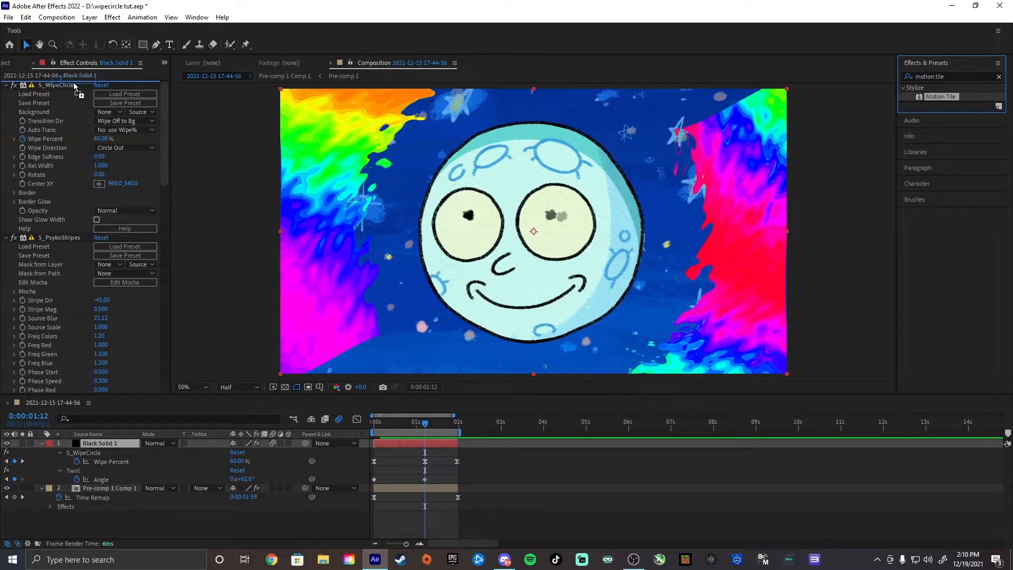
pyautogui.doubleClick(942, 96)
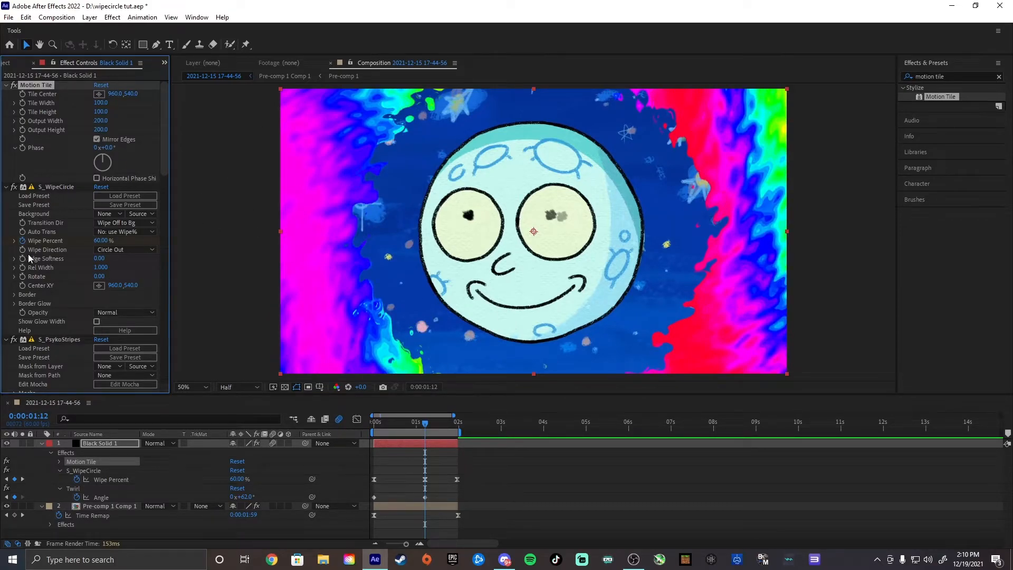
pyautogui.scroll(-3)
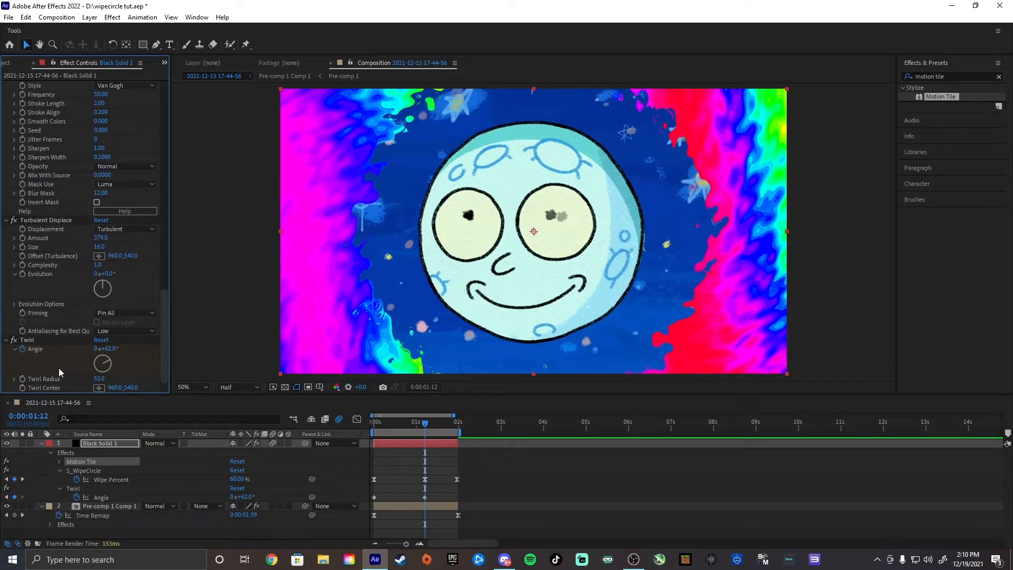
pyautogui.moveTo(100, 384)
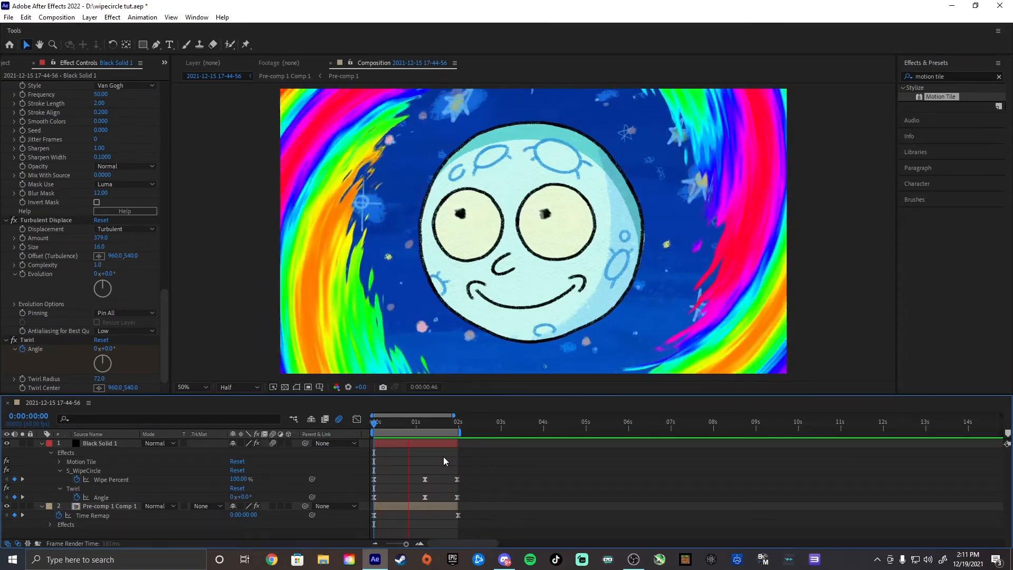
# Preview the composition from the start
pyautogui.click(407, 421)
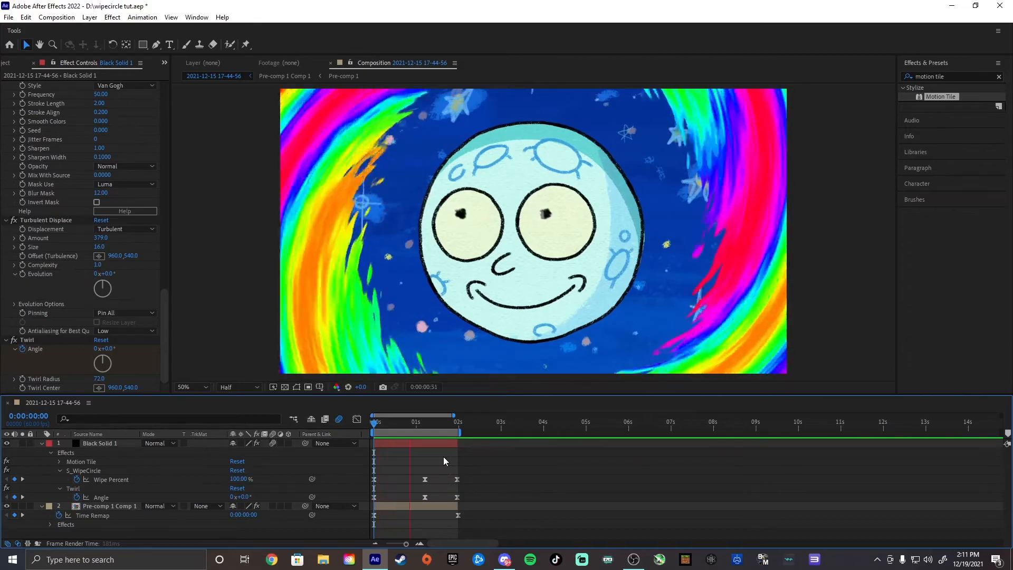